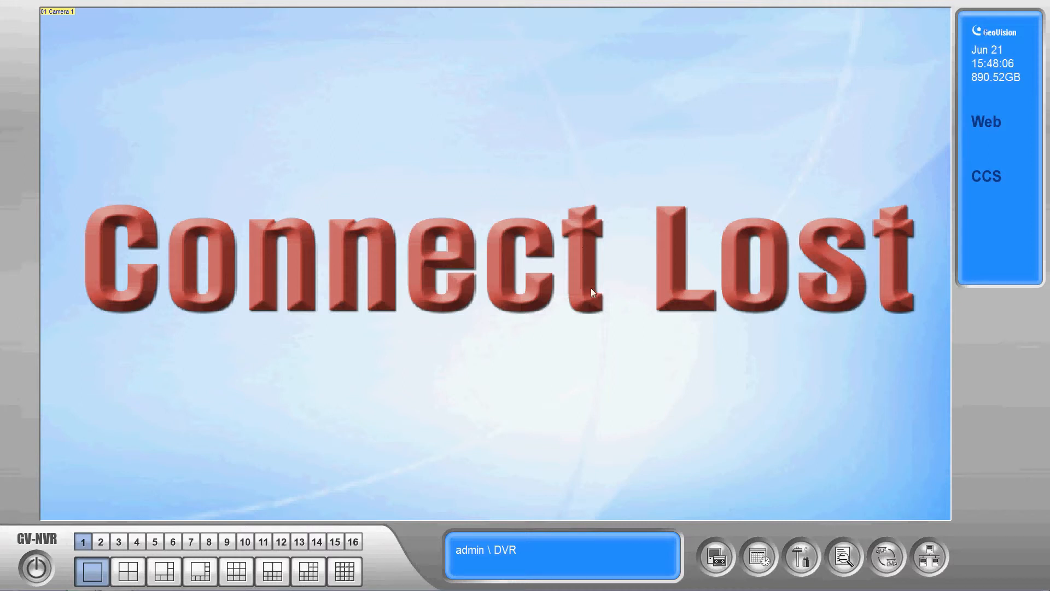
pyautogui.moveTo(487, 334)
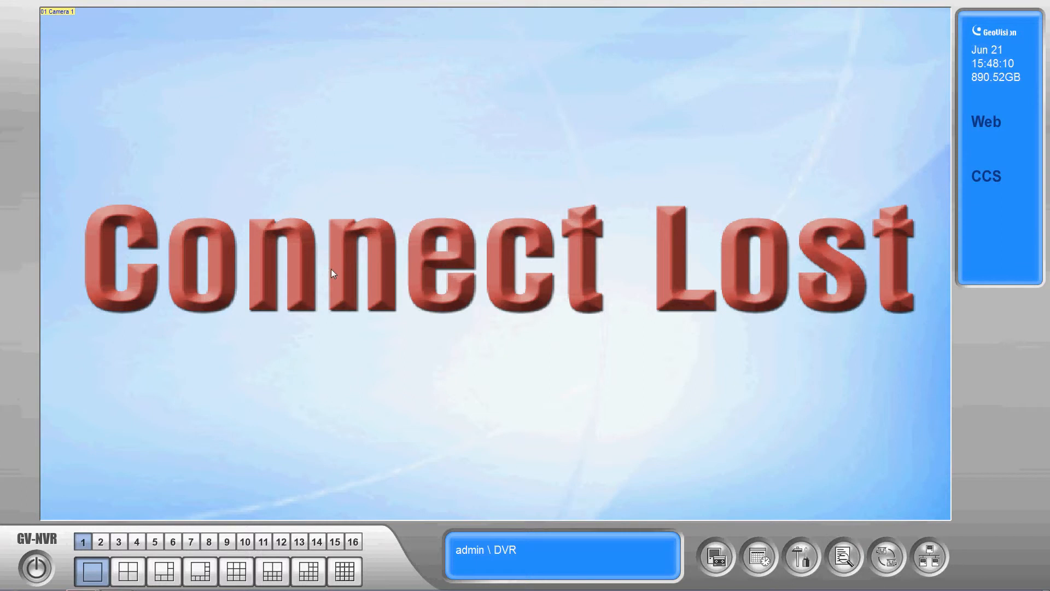
pyautogui.moveTo(489, 274)
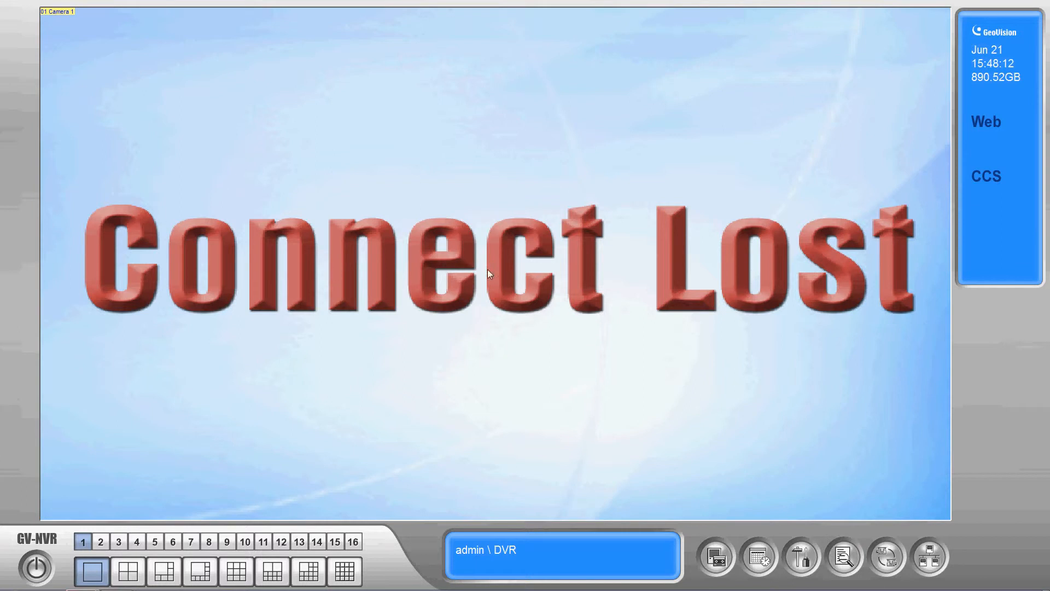
pyautogui.moveTo(460, 370)
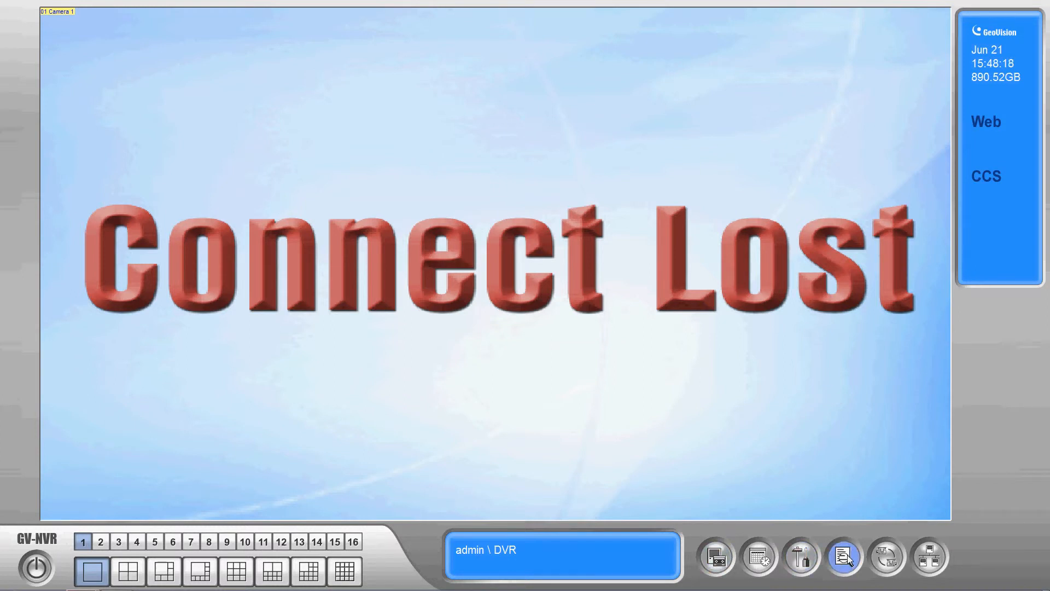
# Open the Video/Audio Log for Camera 1's 6/21/2013 recordings from the playback toolbar menu.
pyautogui.click(844, 557)
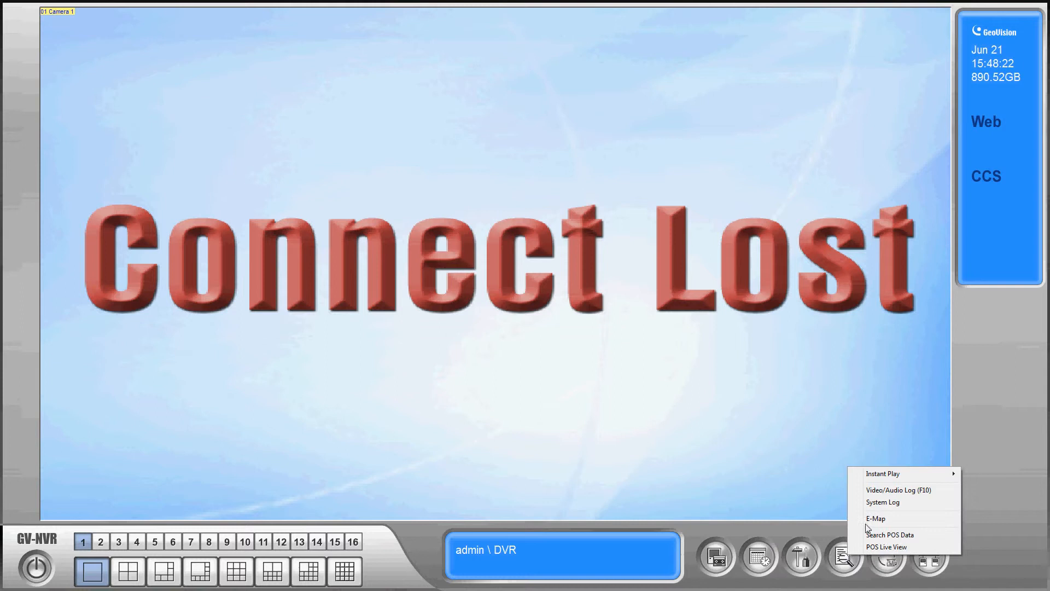
pyautogui.moveTo(891, 490)
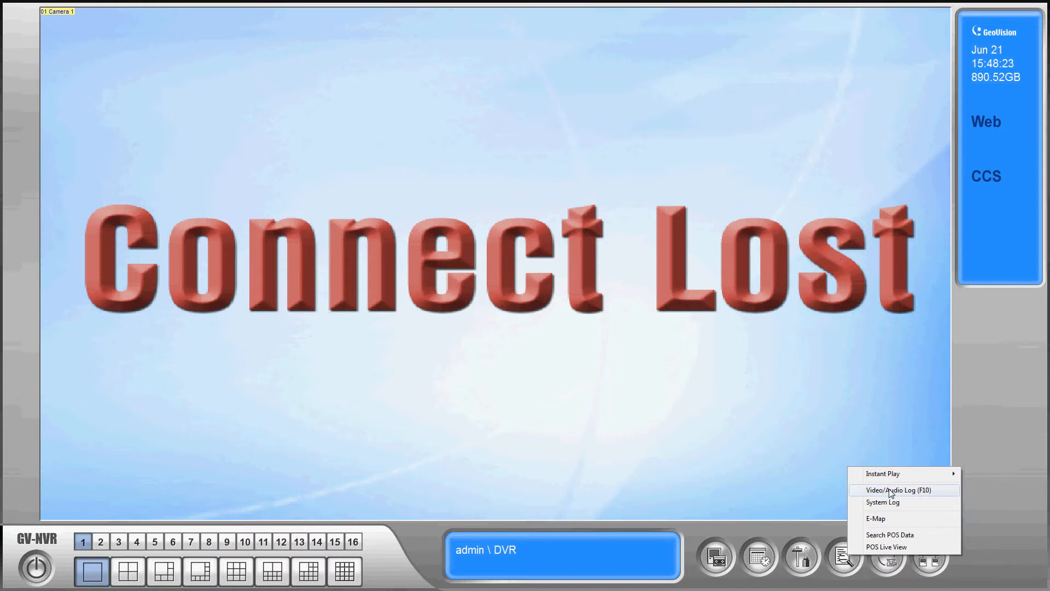
pyautogui.click(901, 490)
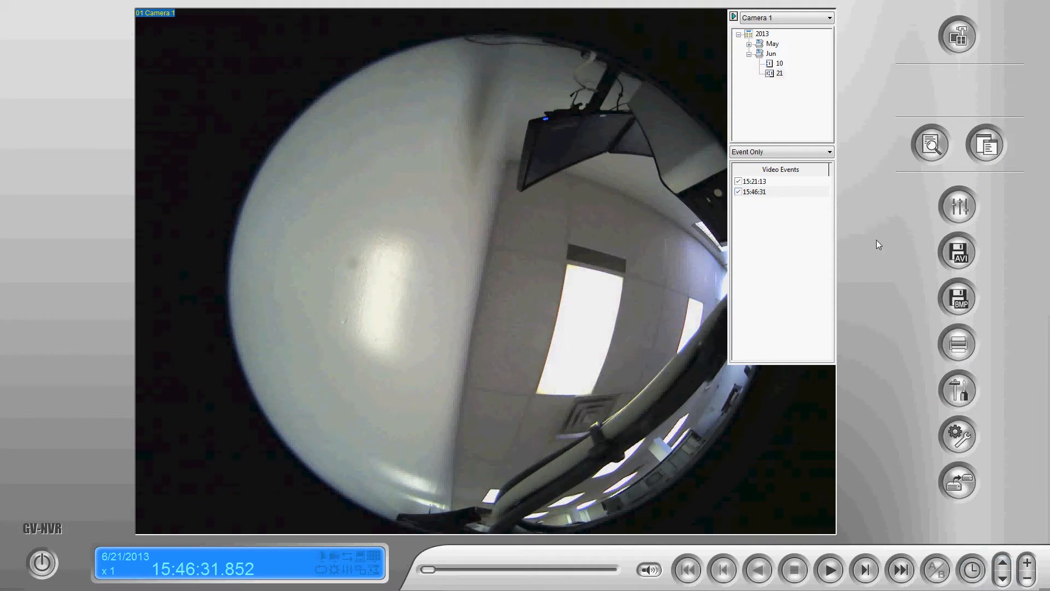
pyautogui.moveTo(976, 549)
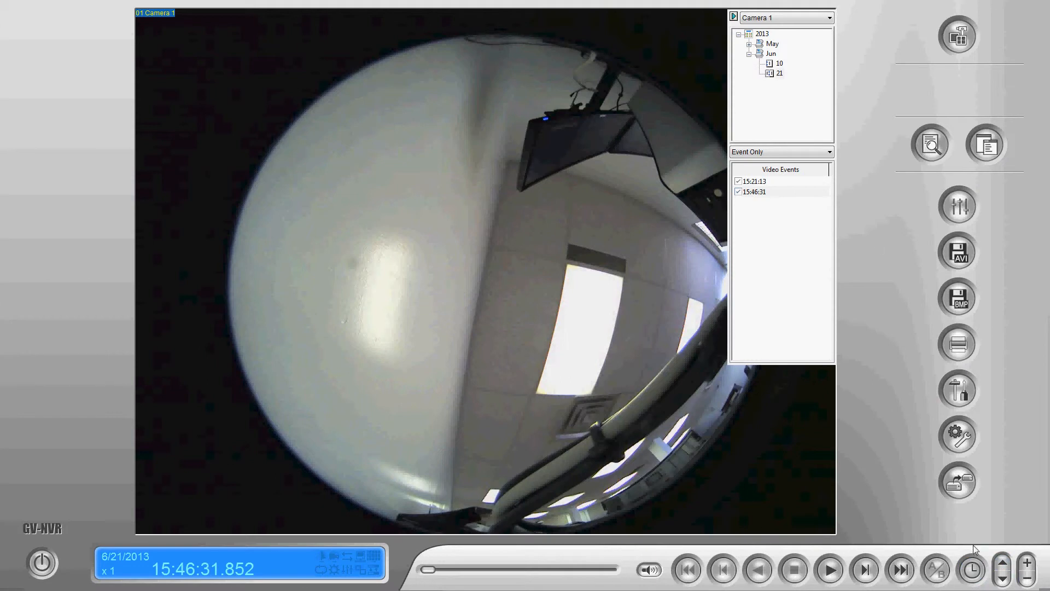
pyautogui.moveTo(958, 481)
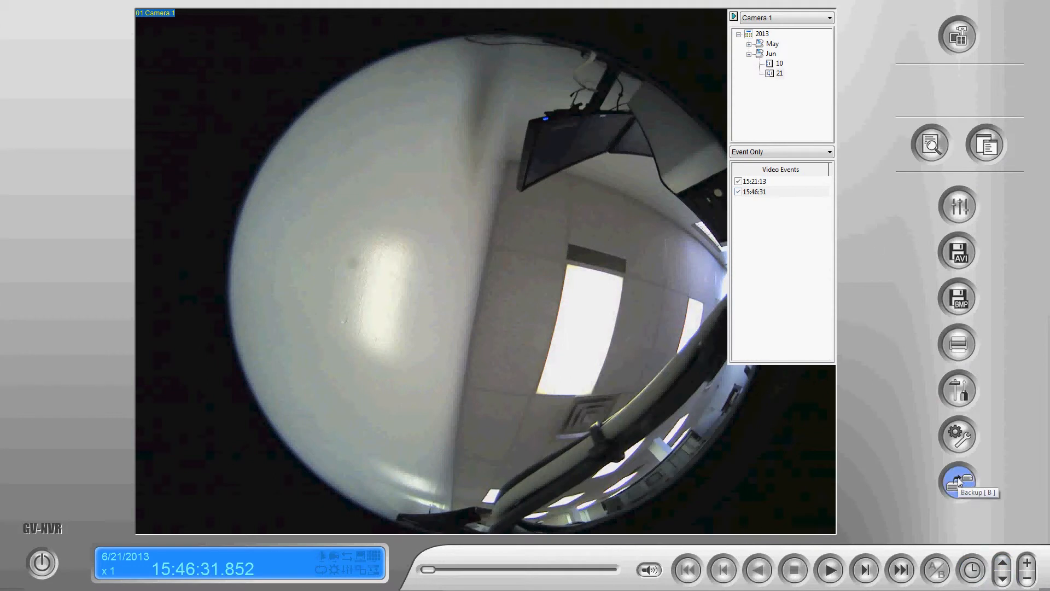
# Open Backup and set the backup media to CD/DVD/BD after briefly selecting hard disk.
pyautogui.click(957, 481)
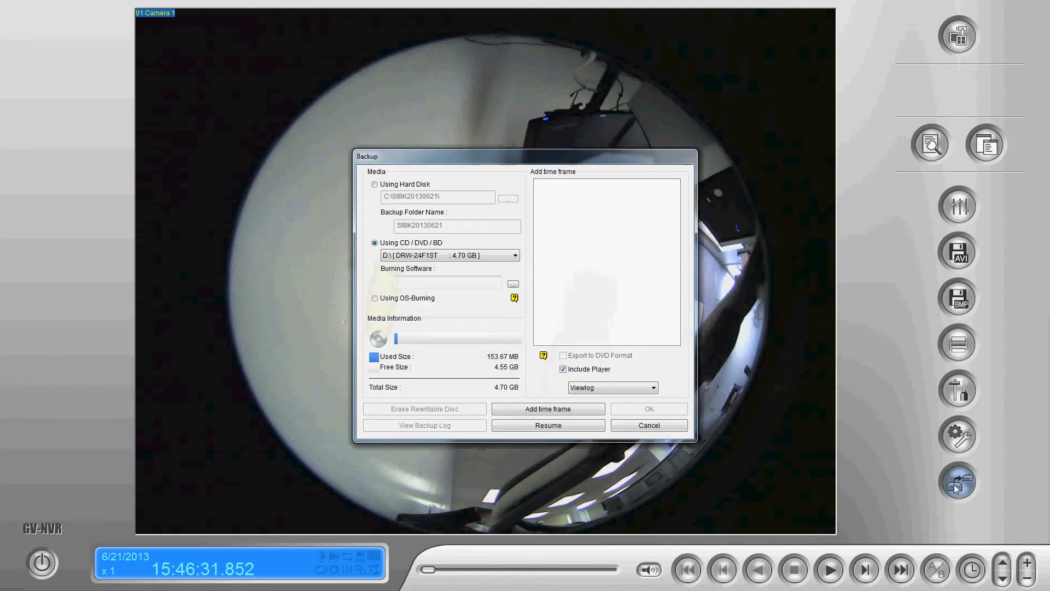
pyautogui.moveTo(392, 40)
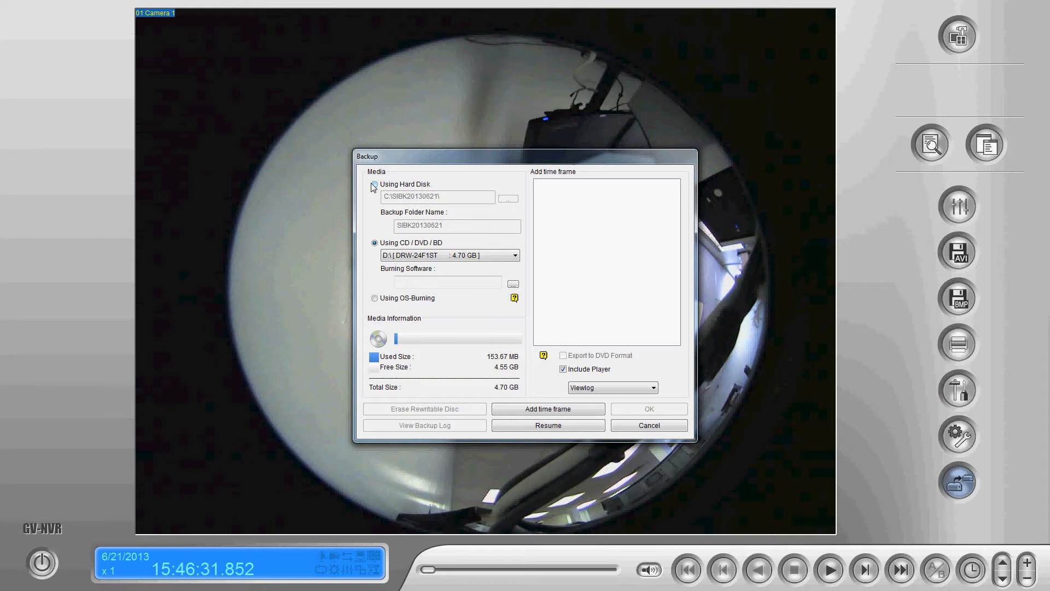
pyautogui.click(374, 185)
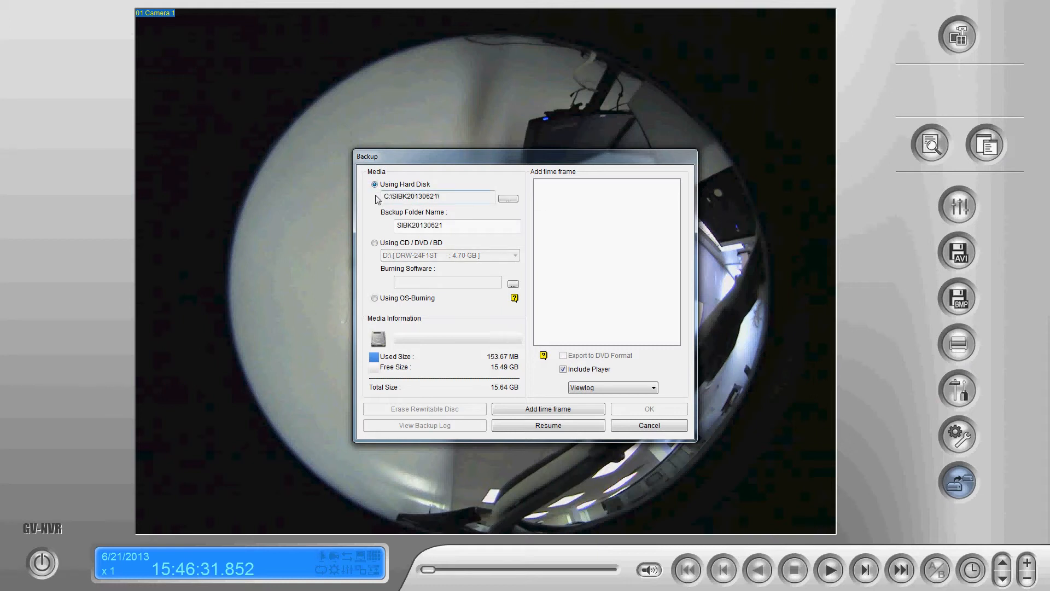
pyautogui.moveTo(432, 209)
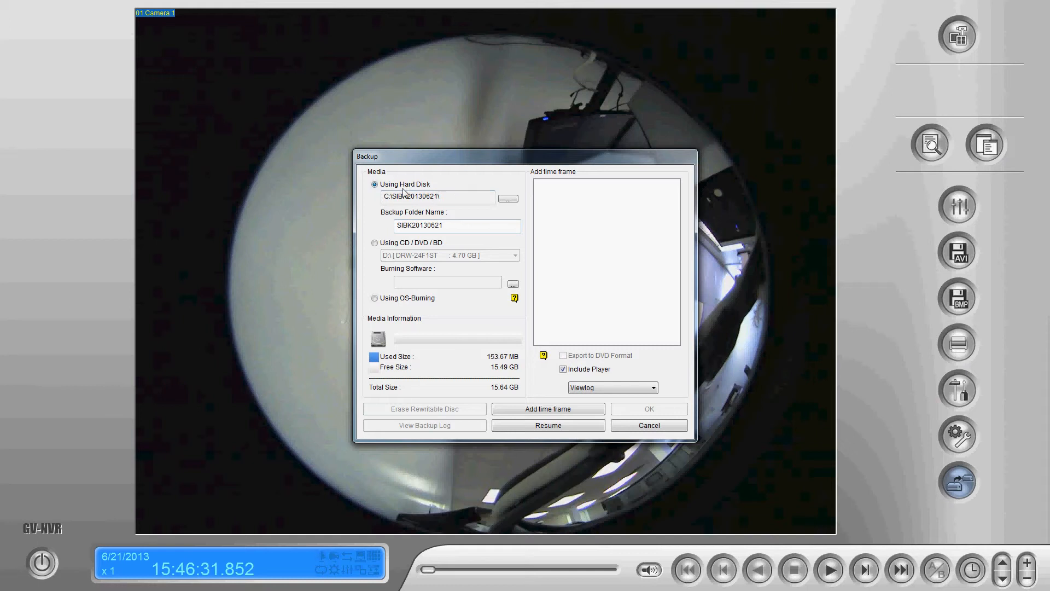
pyautogui.moveTo(379, 165)
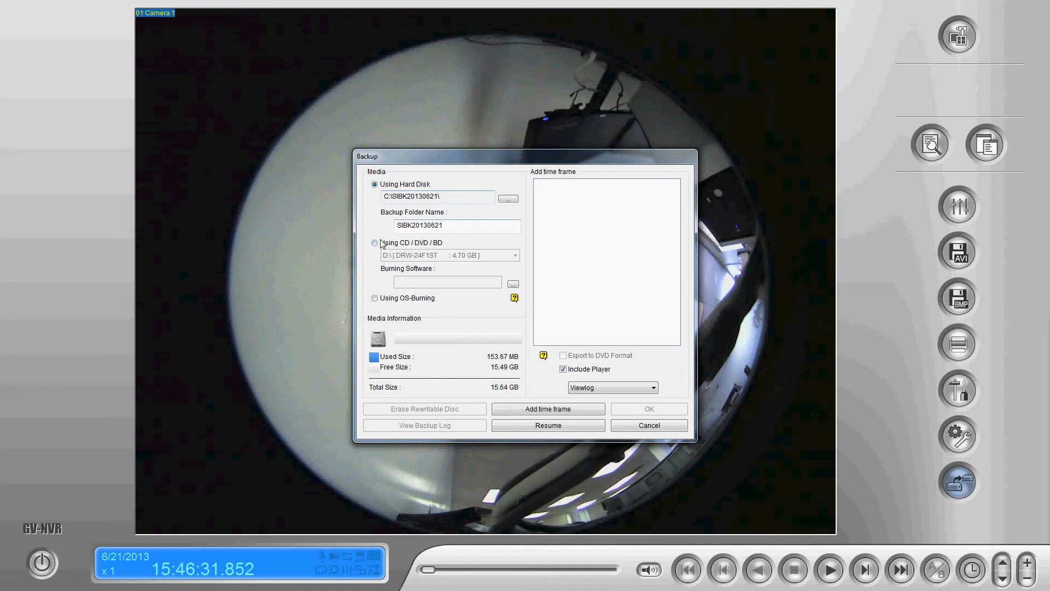
pyautogui.click(374, 242)
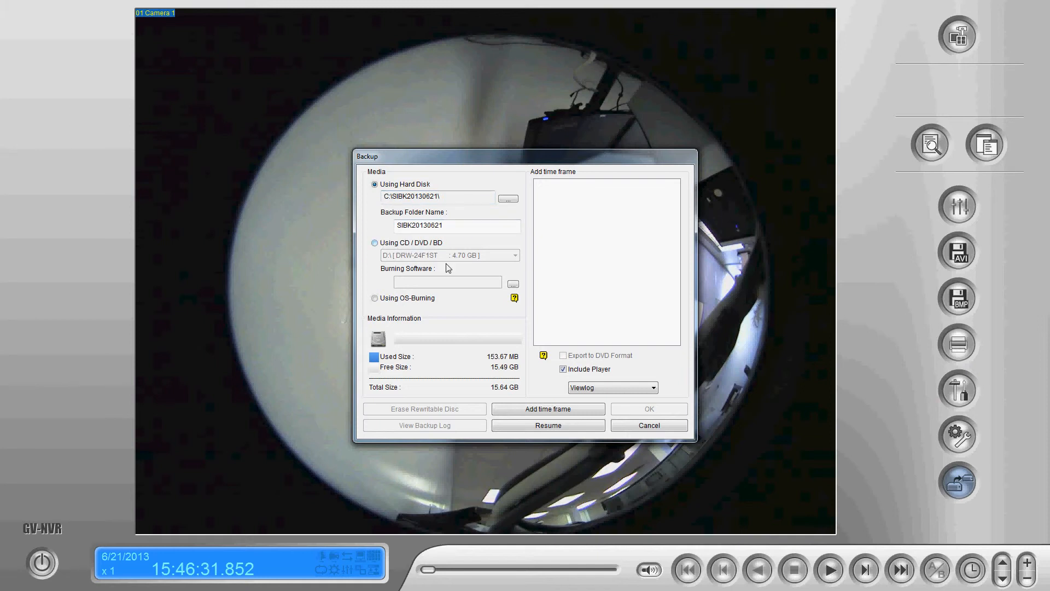
pyautogui.click(374, 242)
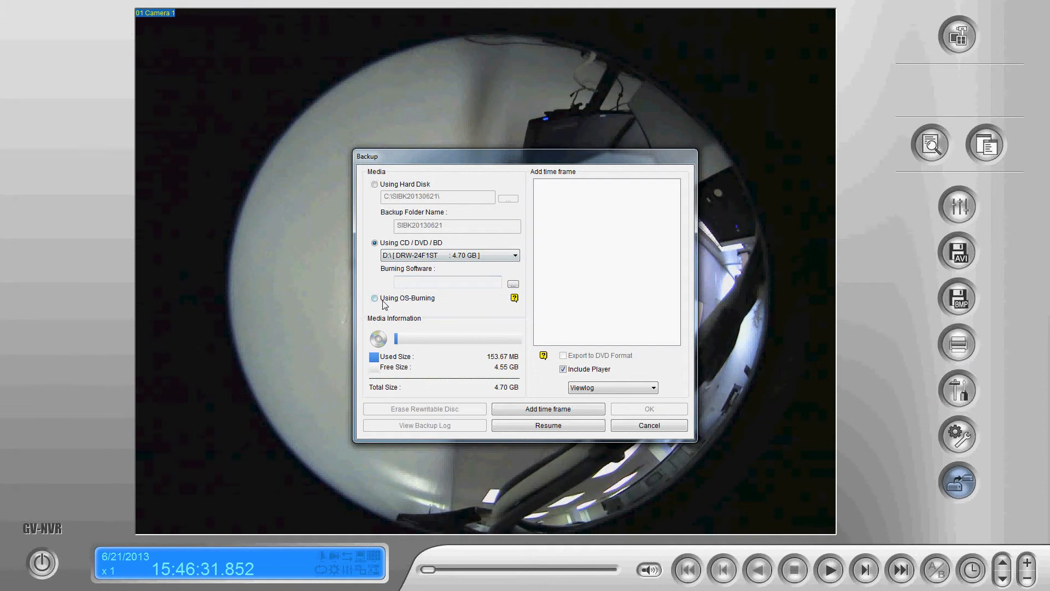
# Select Using OS-Burning as the backup media option.
pyautogui.click(374, 298)
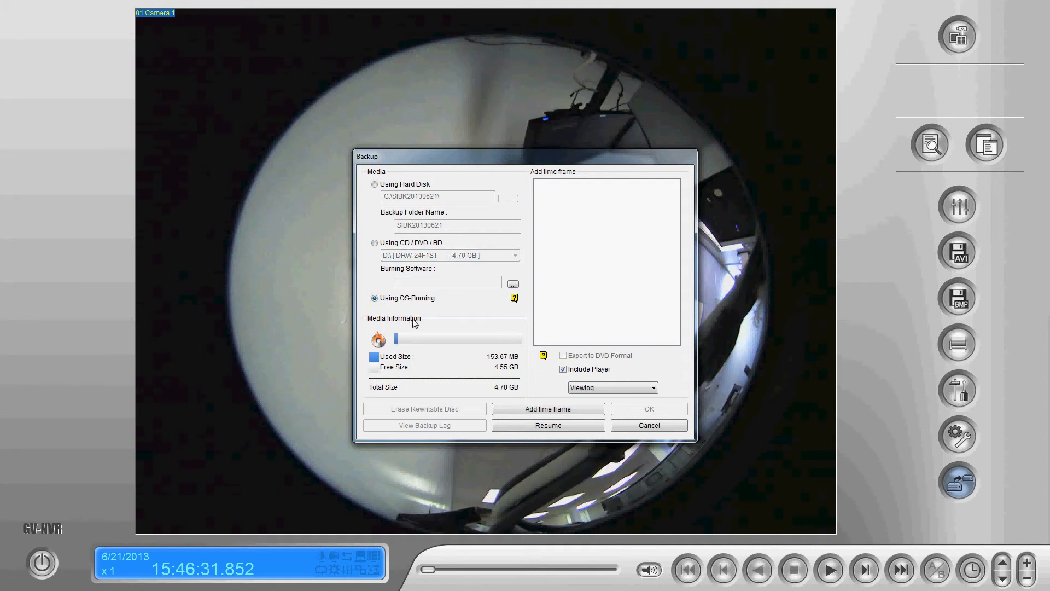
pyautogui.moveTo(521, 349)
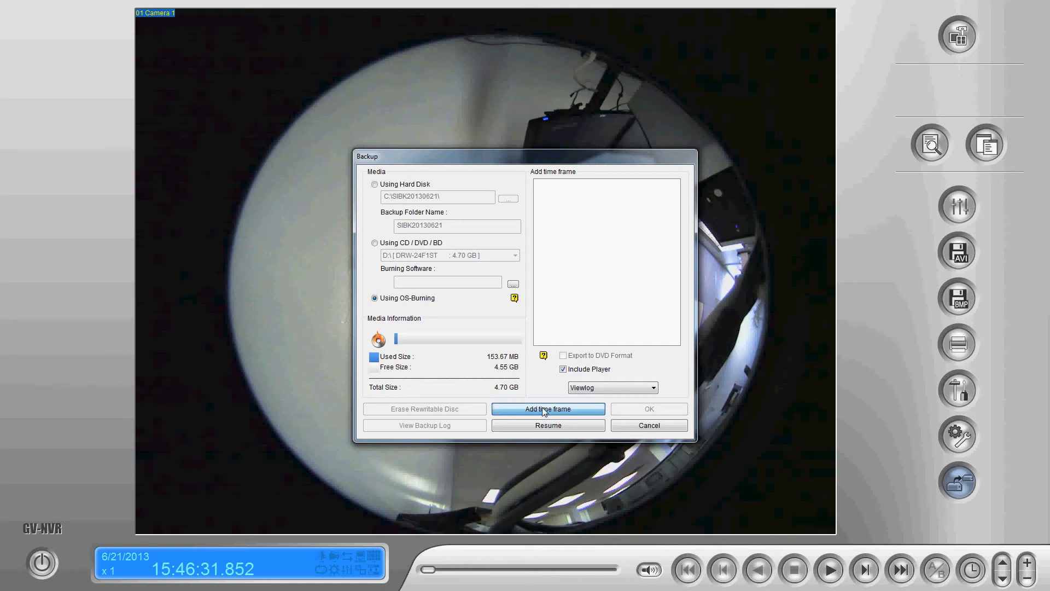
# Add a time frame starting 4/2/2013 14:00:00 and ending 6/21/2013 23:59:59 (40 events).
pyautogui.click(547, 409)
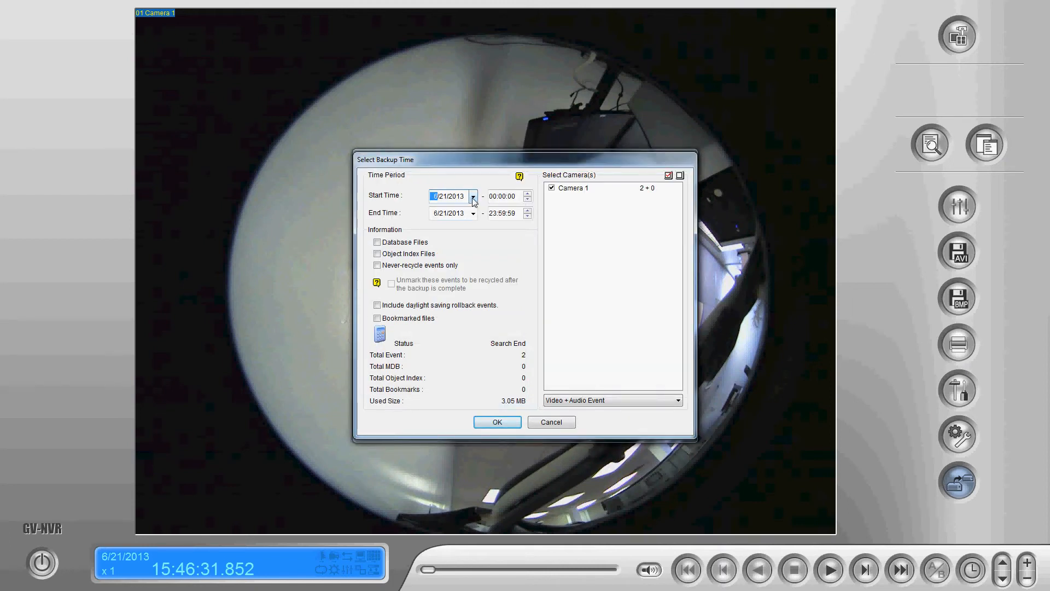
pyautogui.click(473, 196)
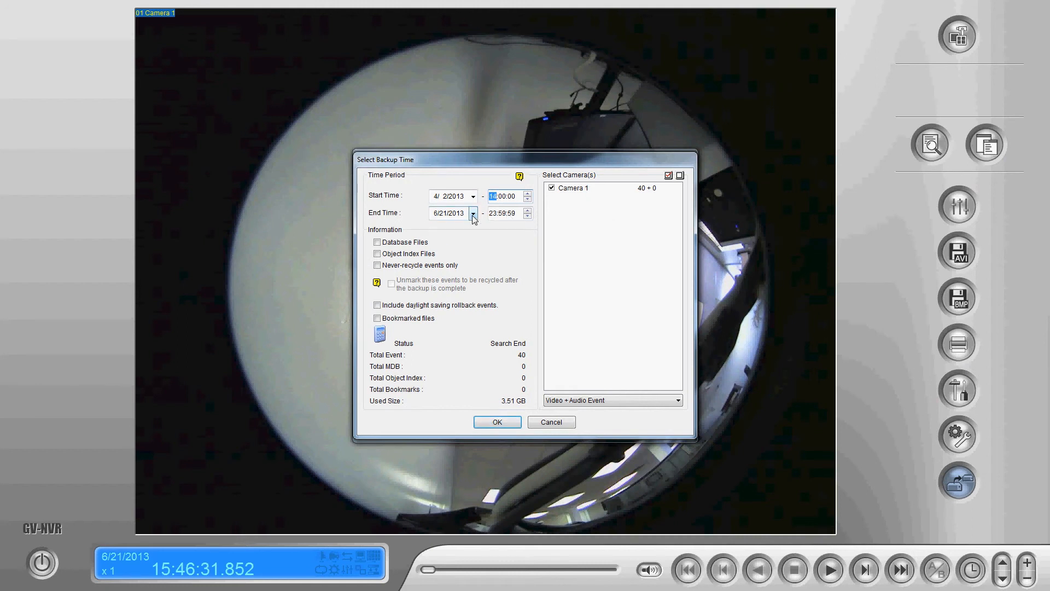
pyautogui.click(472, 213)
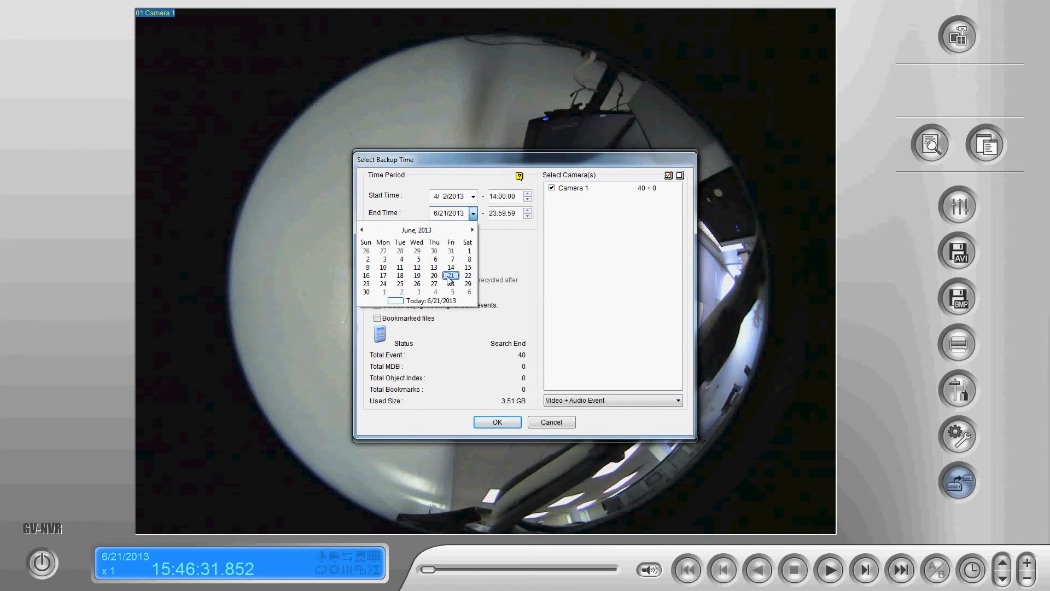
pyautogui.click(450, 275)
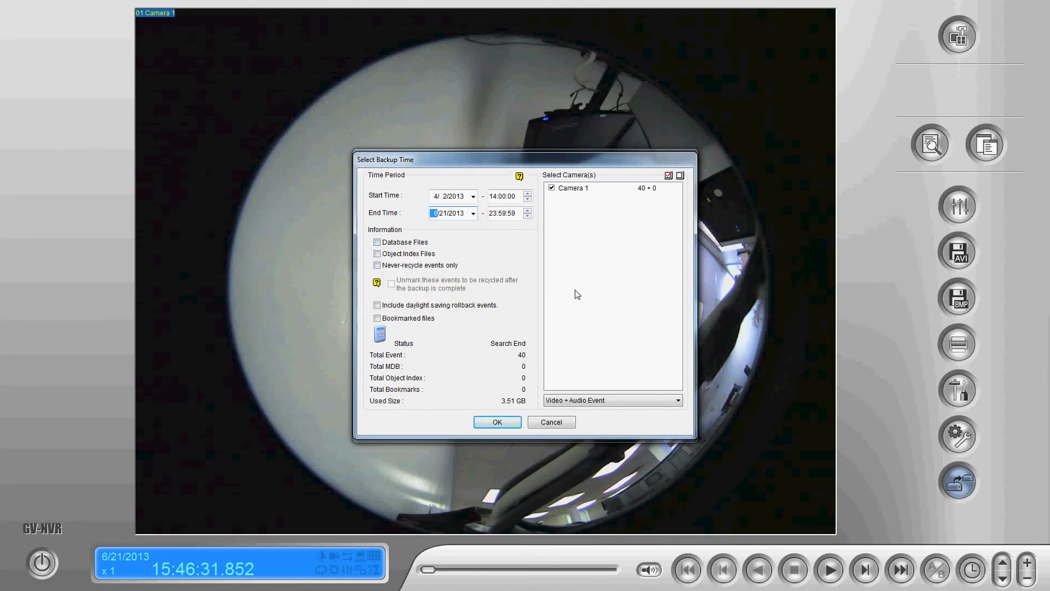
pyautogui.moveTo(361, 274)
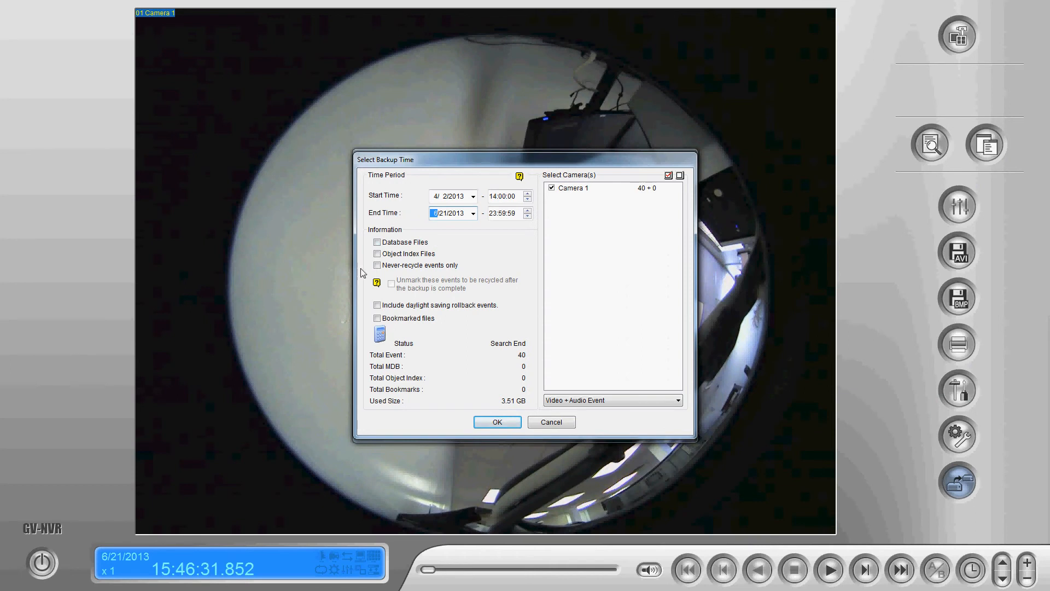
pyautogui.moveTo(531, 408)
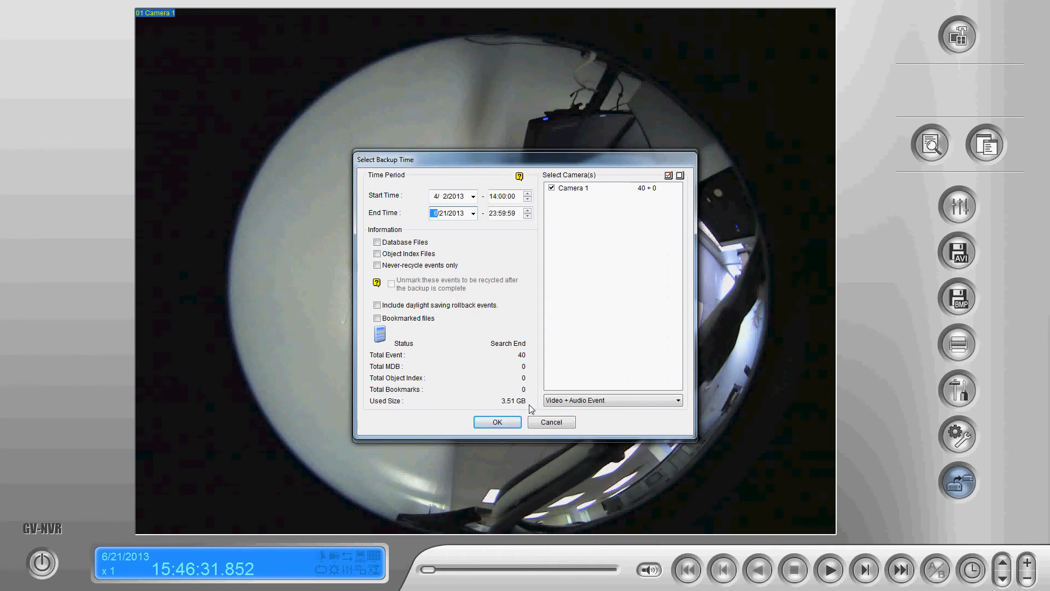
pyautogui.moveTo(486, 382)
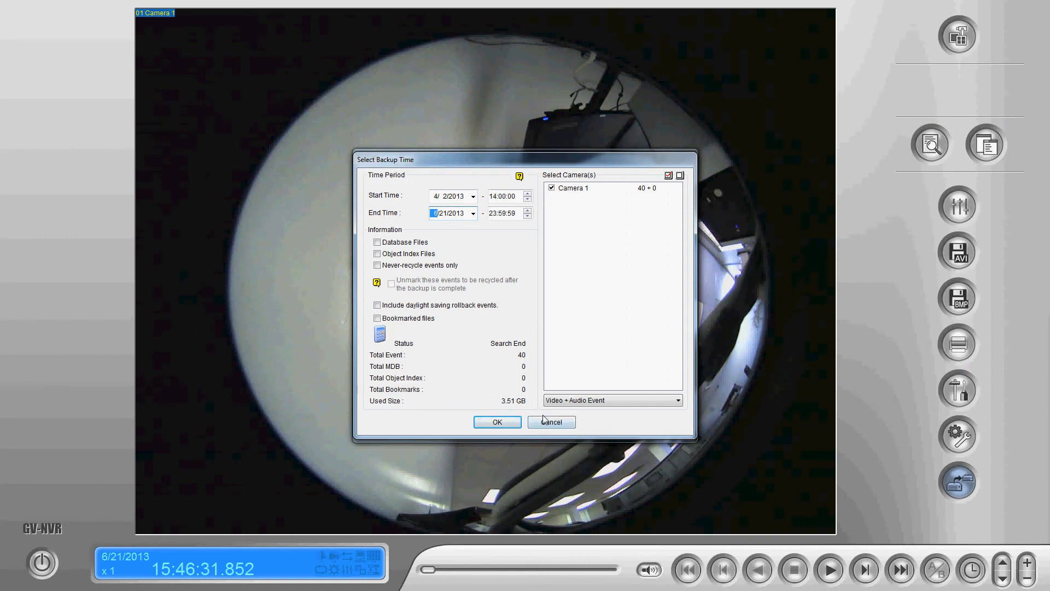
pyautogui.moveTo(504, 412)
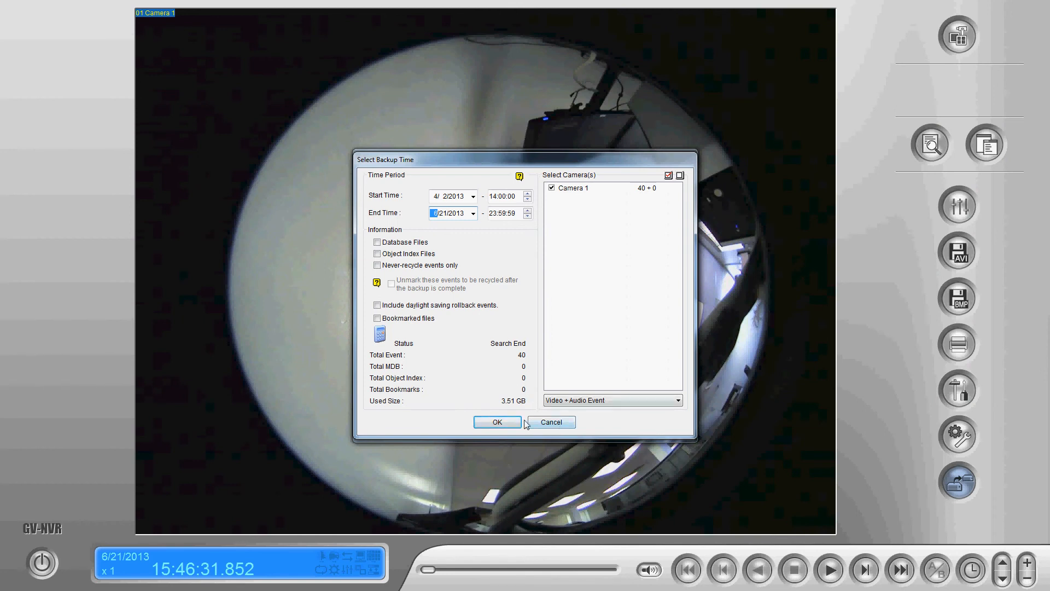
pyautogui.moveTo(569, 422)
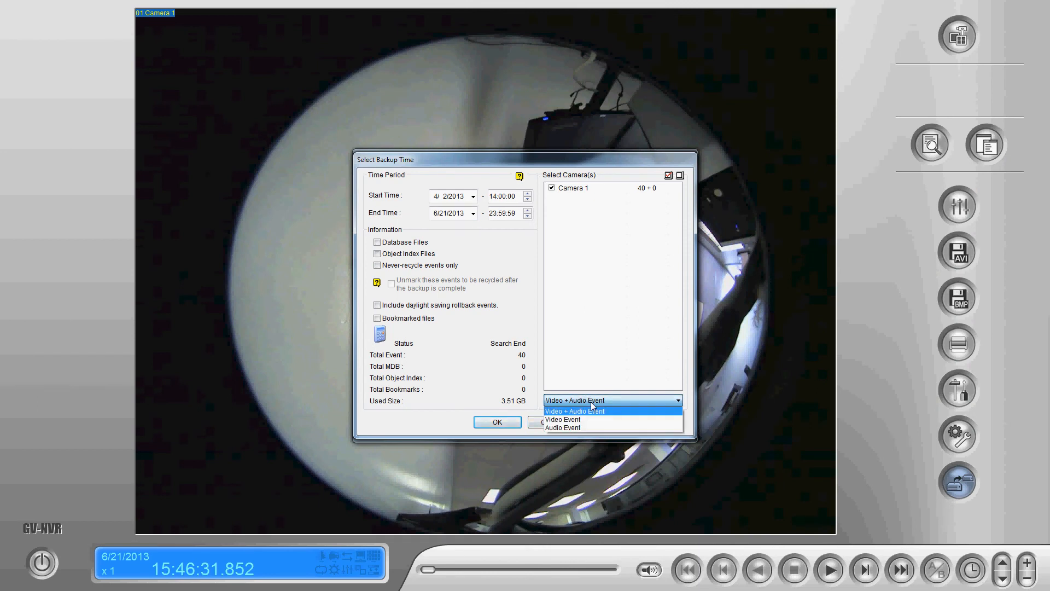
pyautogui.moveTo(578, 428)
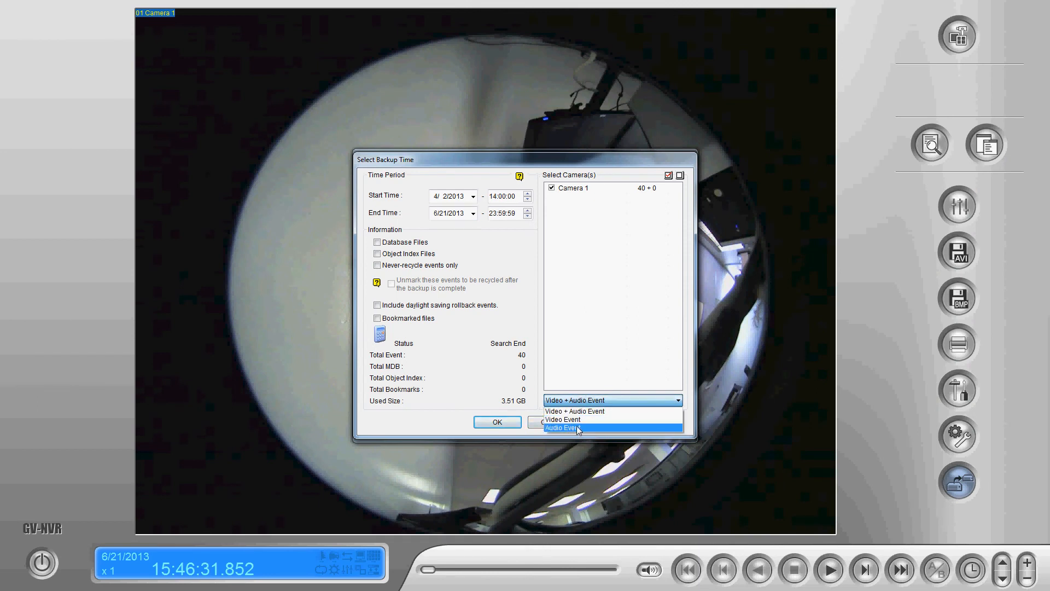
# Set the event type dropdown to Video Event for Camera 1.
pyautogui.click(563, 420)
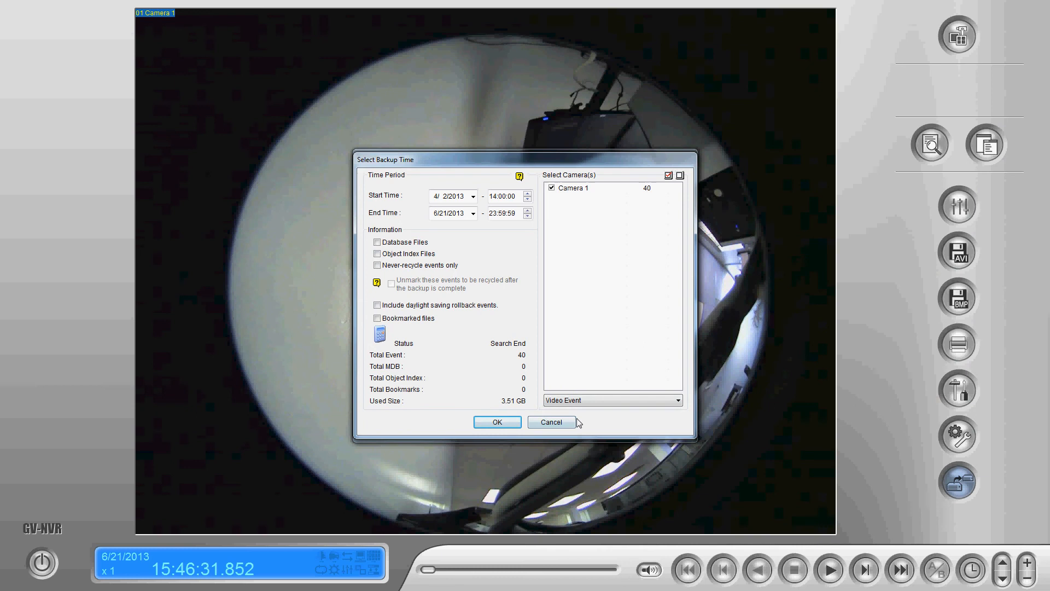
pyautogui.moveTo(414, 411)
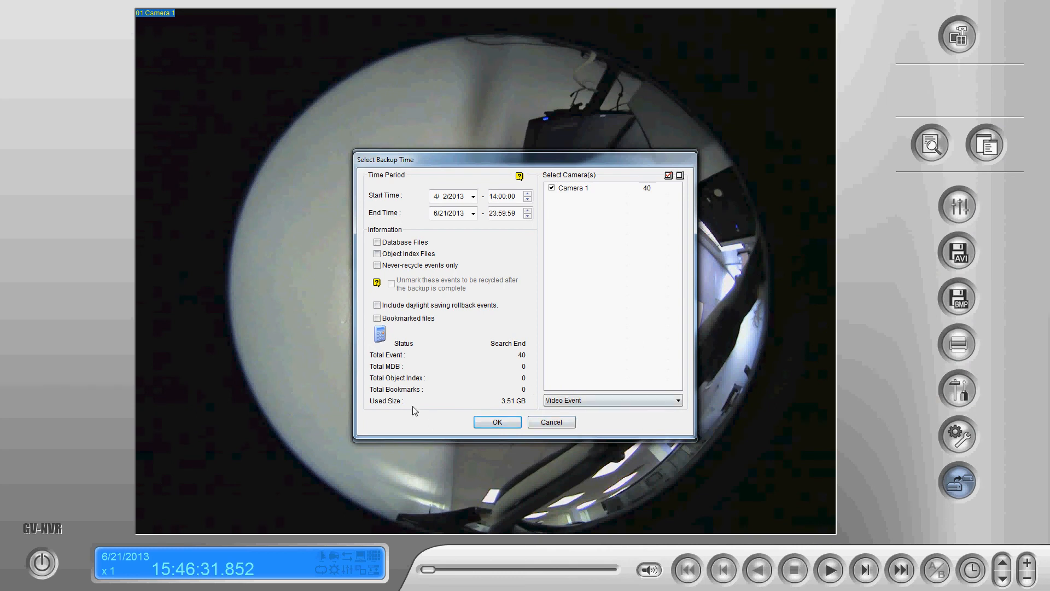
pyautogui.moveTo(456, 430)
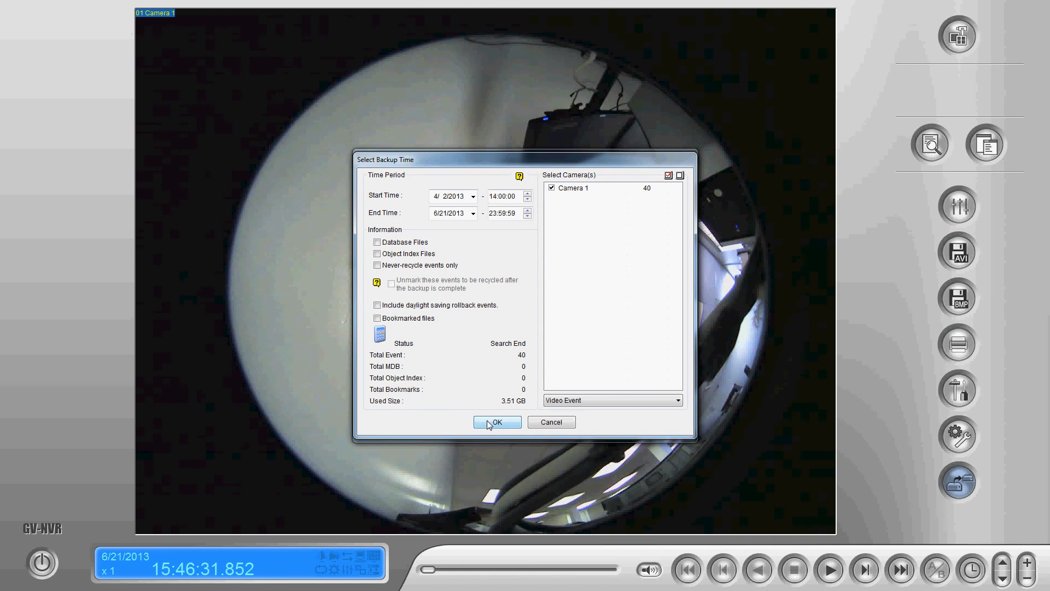
# Confirm the backup time frame and start copying files to disc.
pyautogui.click(496, 421)
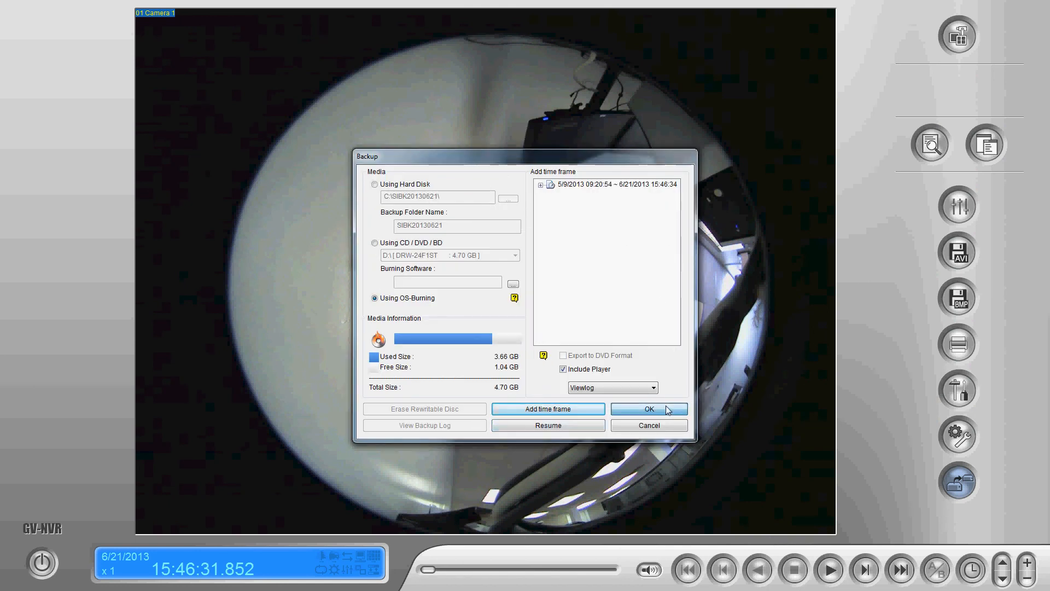
pyautogui.click(647, 408)
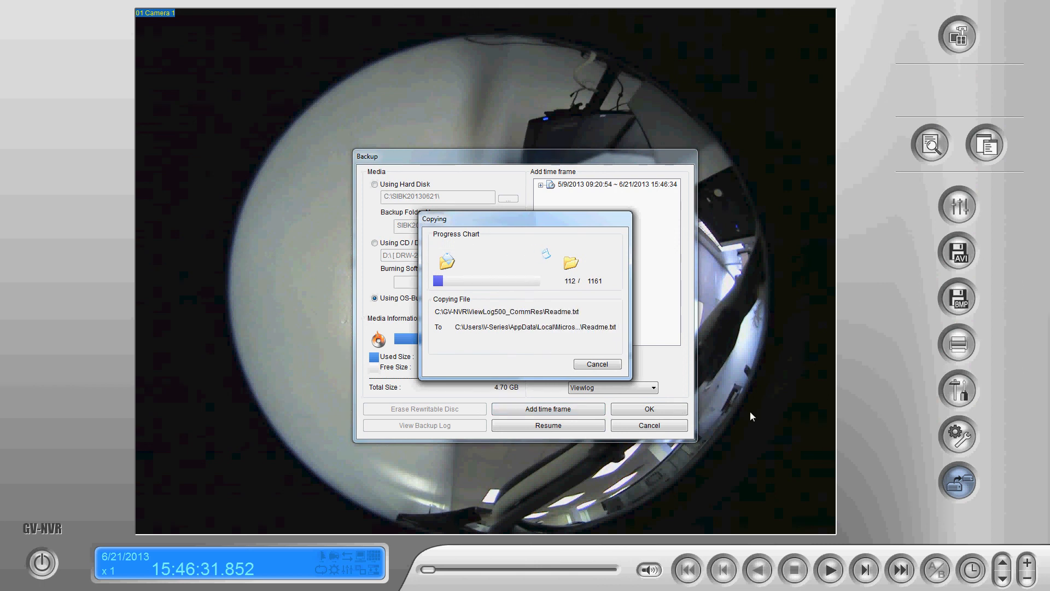